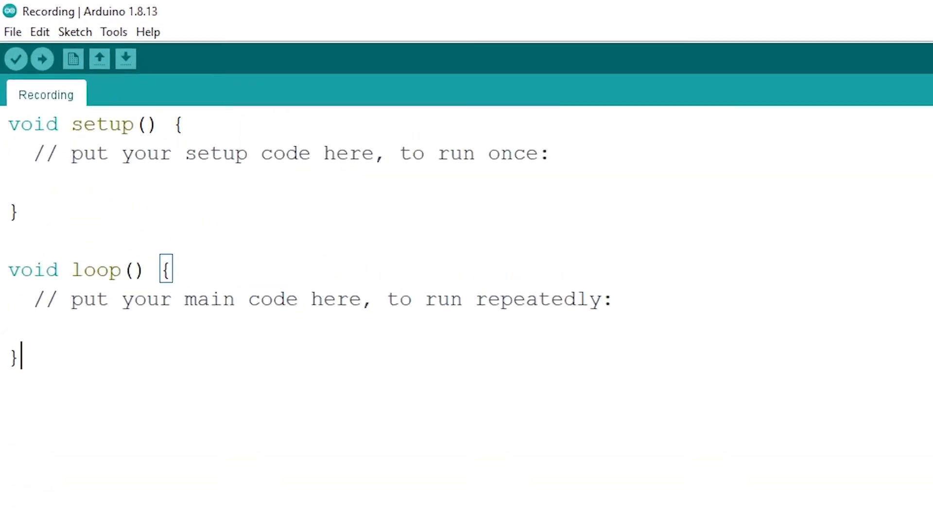
# Step: Add #include <Wire.h>, int ADXL345 = 0x53; and String x, y, z; at the top of the sketch
pyautogui.write('#include <Wire.h>')
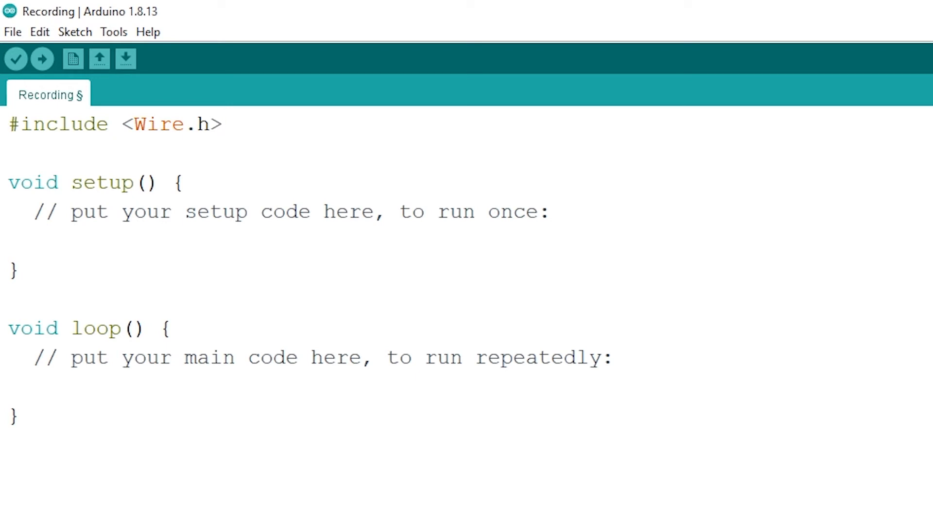
pyautogui.write('int ADXL345 = 0x53;')
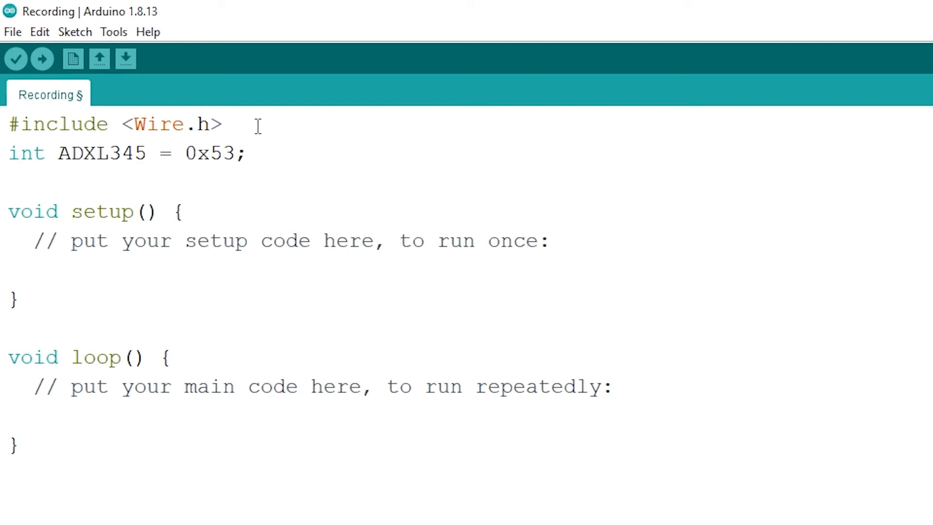
pyautogui.write('String x, y, z;')
pyautogui.write('Wire.begin();')
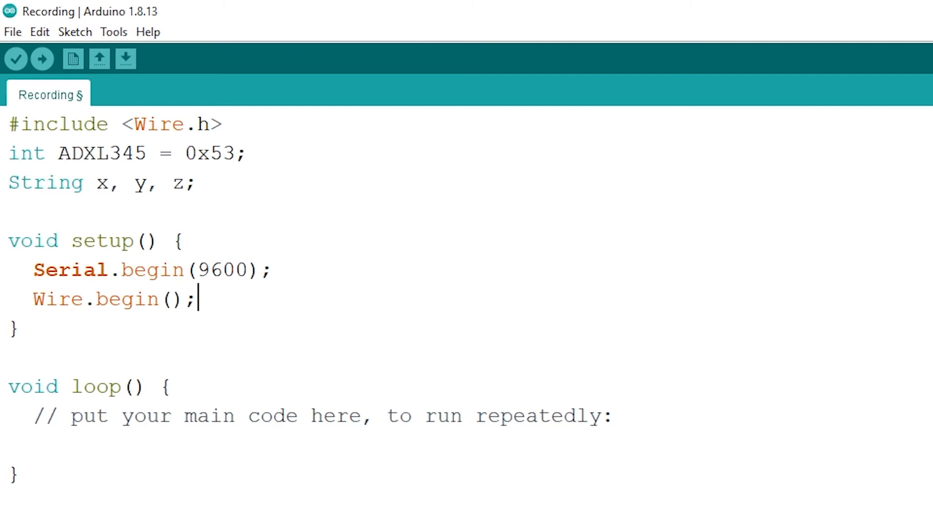
# Step: In loop(), begin transmission to ADXL345, write register 0x32 and end transmission with false
pyautogui.write('Wire.beginTransmission(ADXL345);')
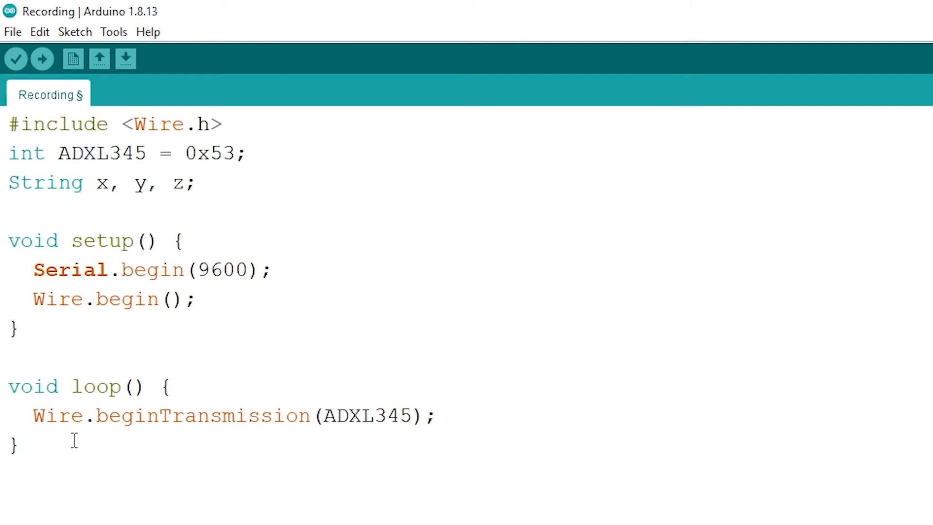
pyautogui.write('Wire.write(0x32);')
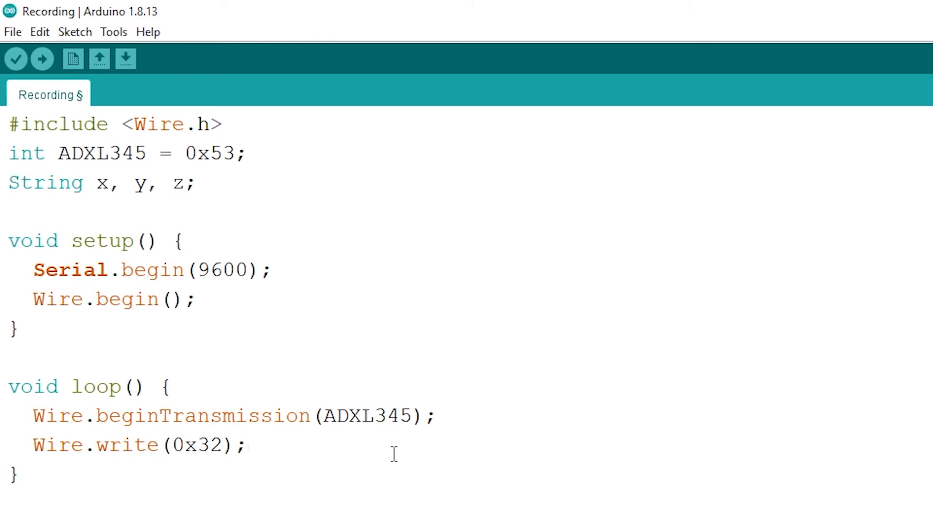
pyautogui.write('Wire.endTransmission(false);')
pyautogui.write('Wire.requestFrom(ADXL345, 6, true);')
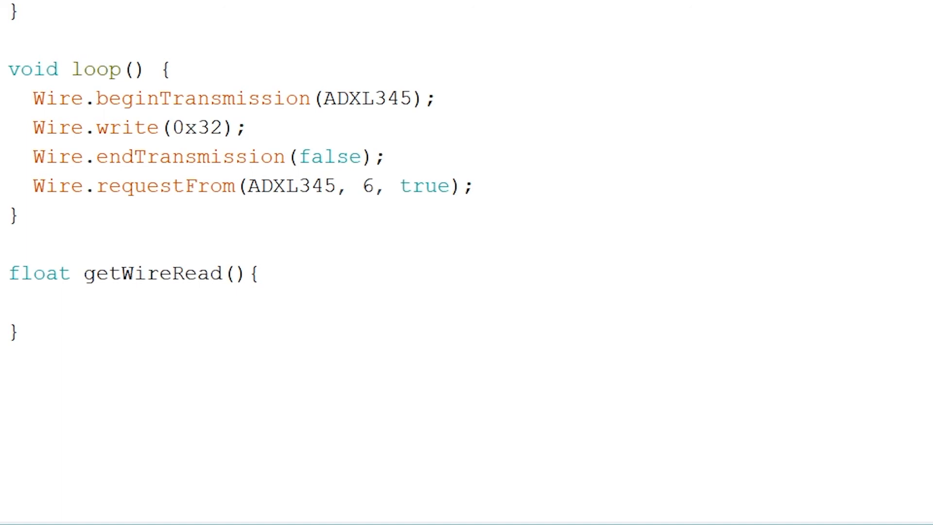
# Step: Fill getWireRead to combine two Wire.read() bytes and return value/256, then save the sketch
pyautogui.write('float value = (Wire.read()| Wire.read() << 8);')
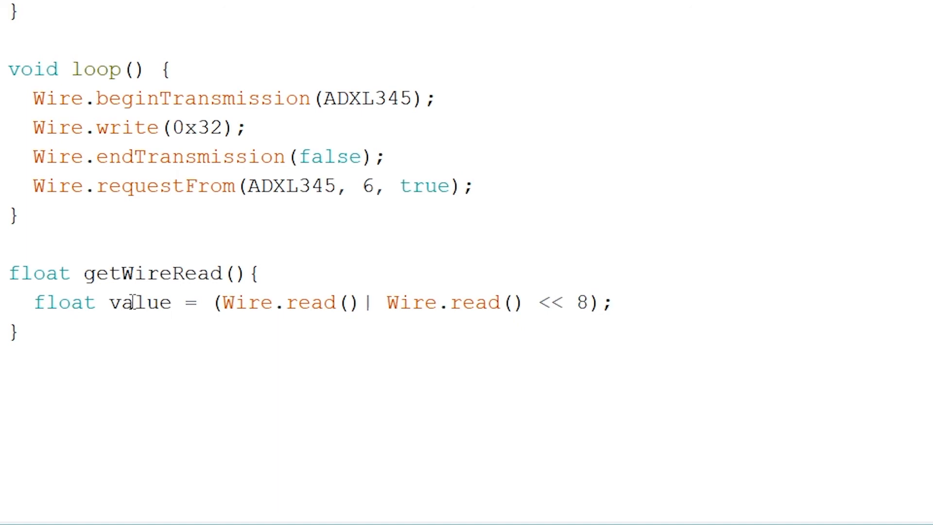
pyautogui.write('return value/256;')
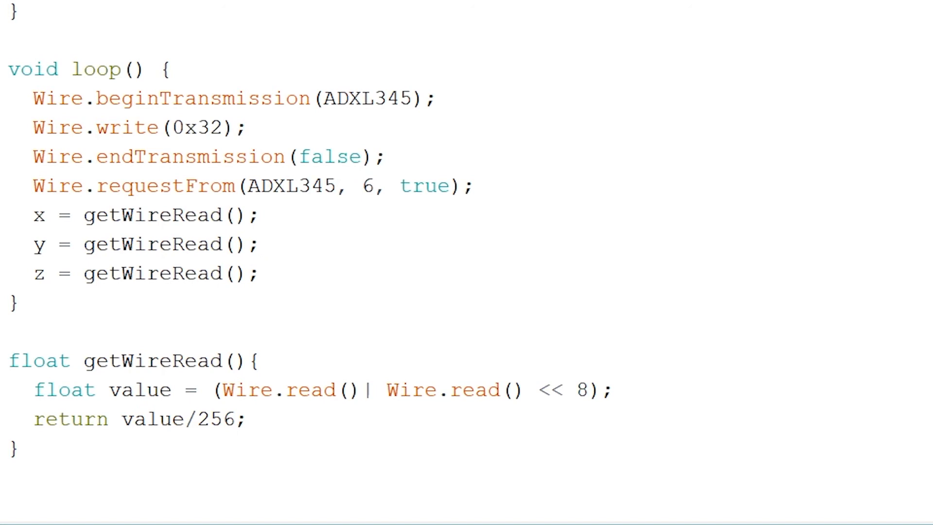
pyautogui.click(262, 274)
pyautogui.write('Serial.println("X: " + x + " g  Y: " + y + " g  Z: " + z + " g");')
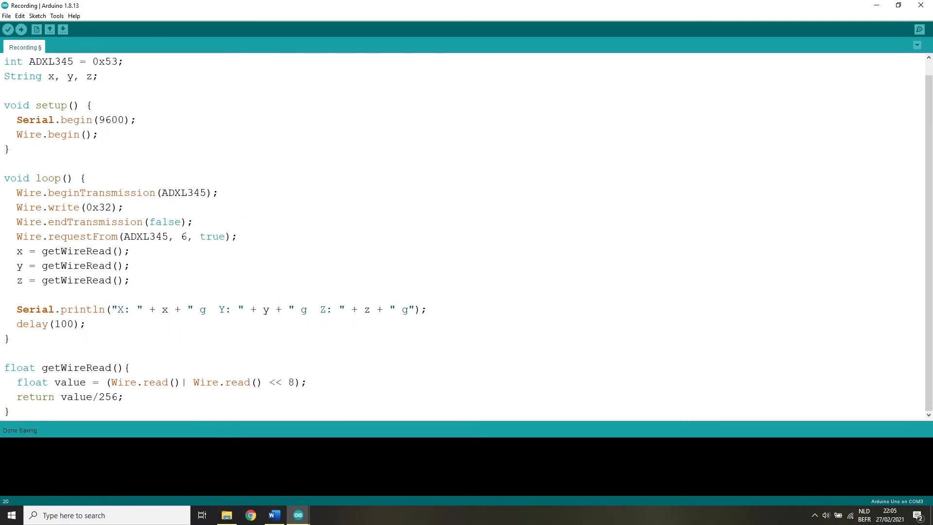
# Step: Open the Tools menu to reach the Serial Monitor
pyautogui.click(58, 16)
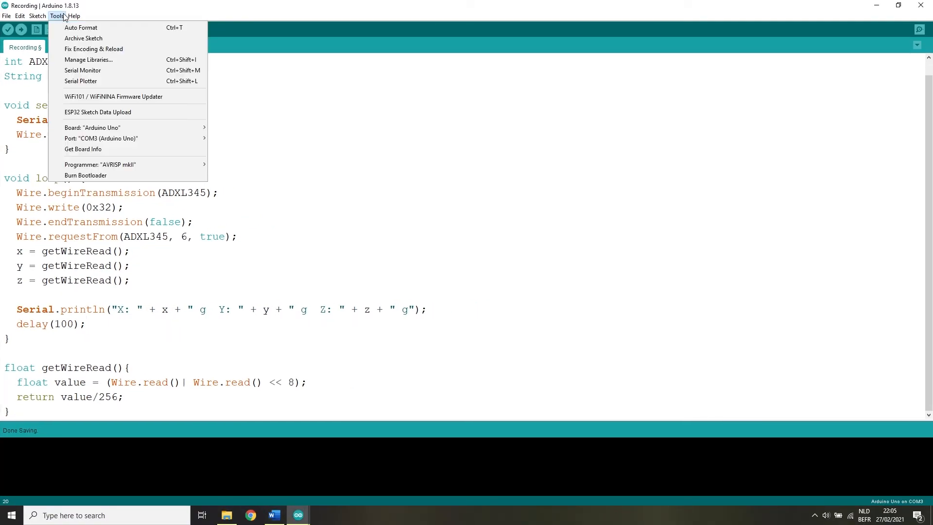
pyautogui.moveTo(92, 127)
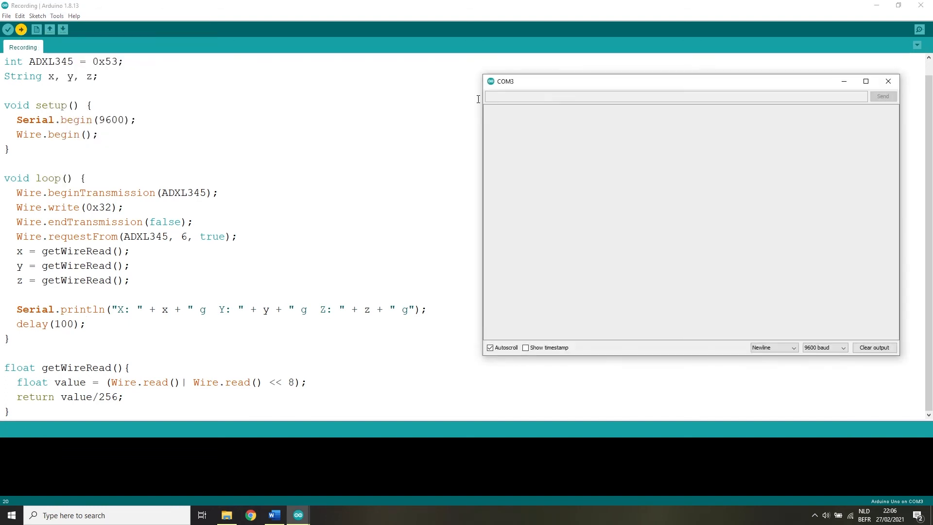
pyautogui.moveTo(566, 84)
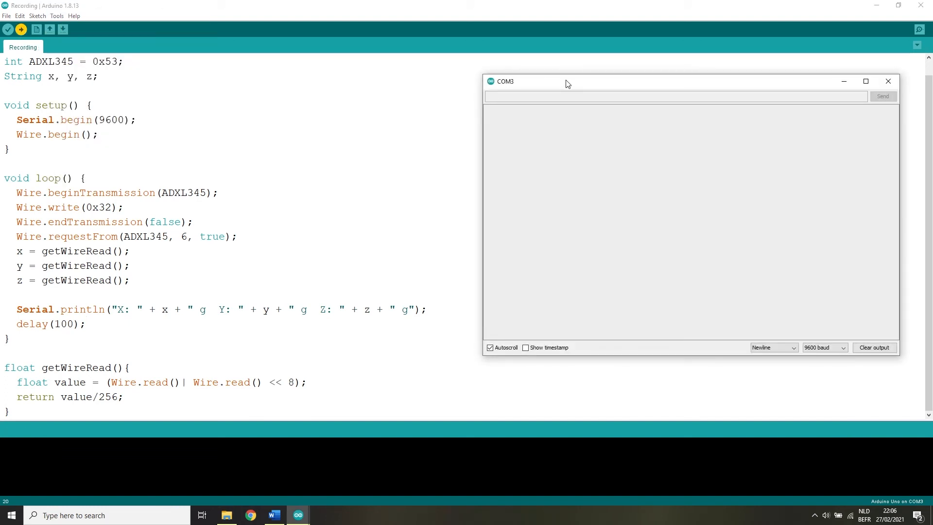